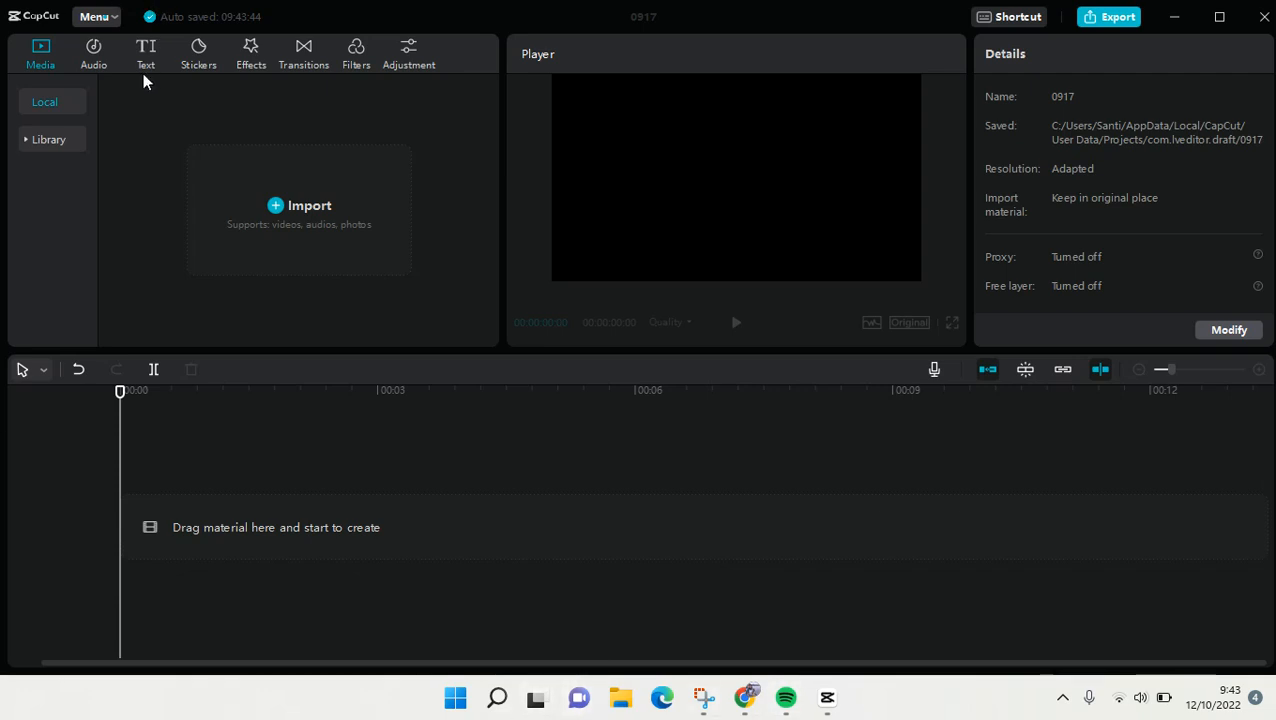
mouse_move(1032, 606)
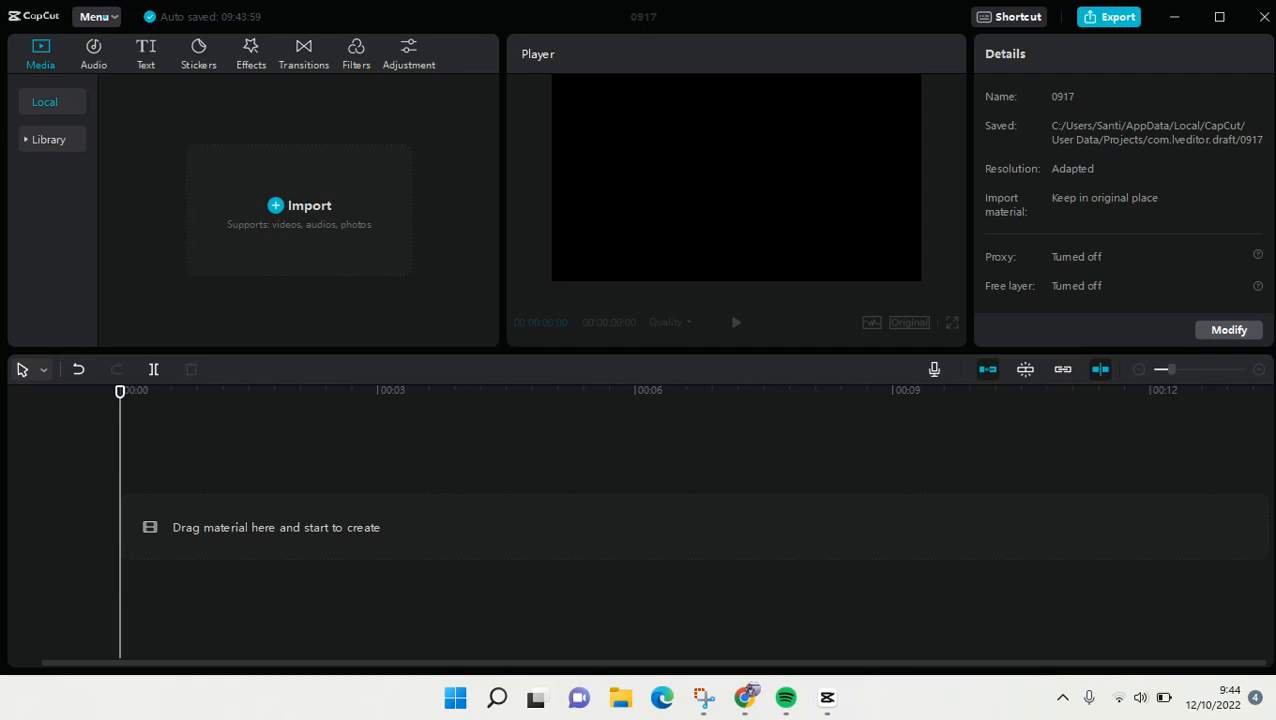
mouse_move(502, 288)
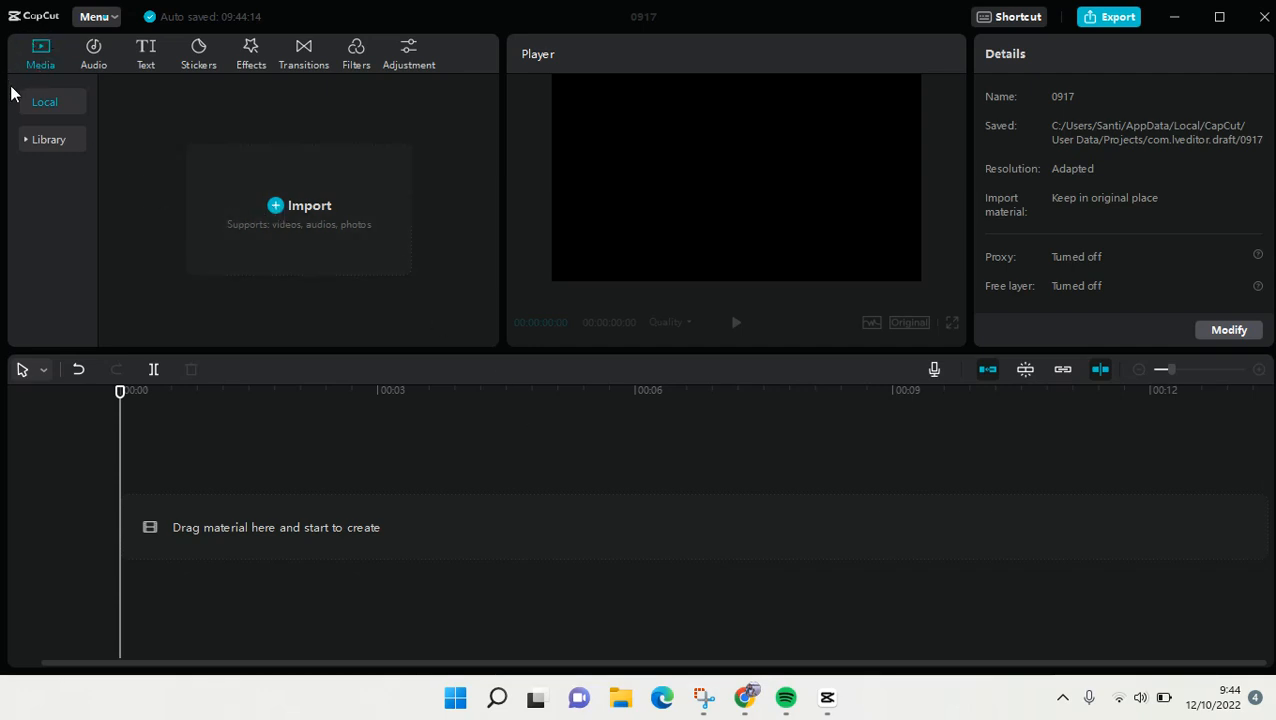
mouse_move(218, 296)
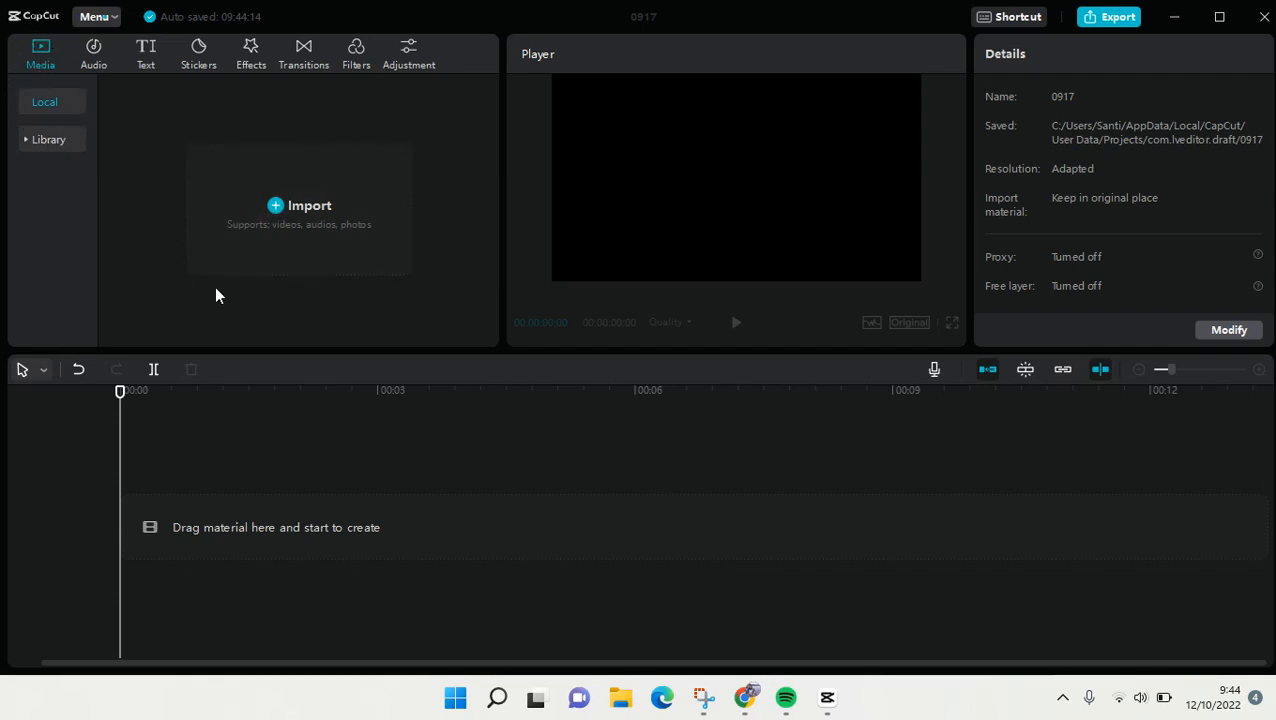
mouse_move(276, 252)
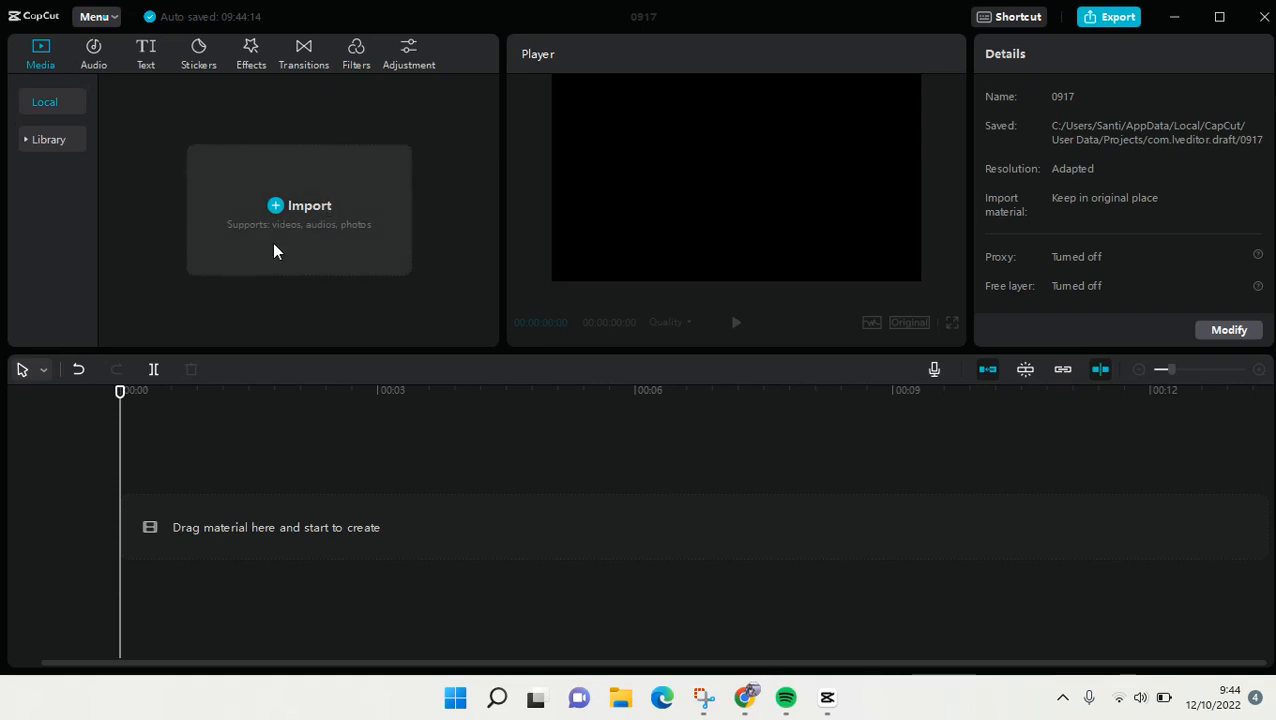
mouse_move(310, 232)
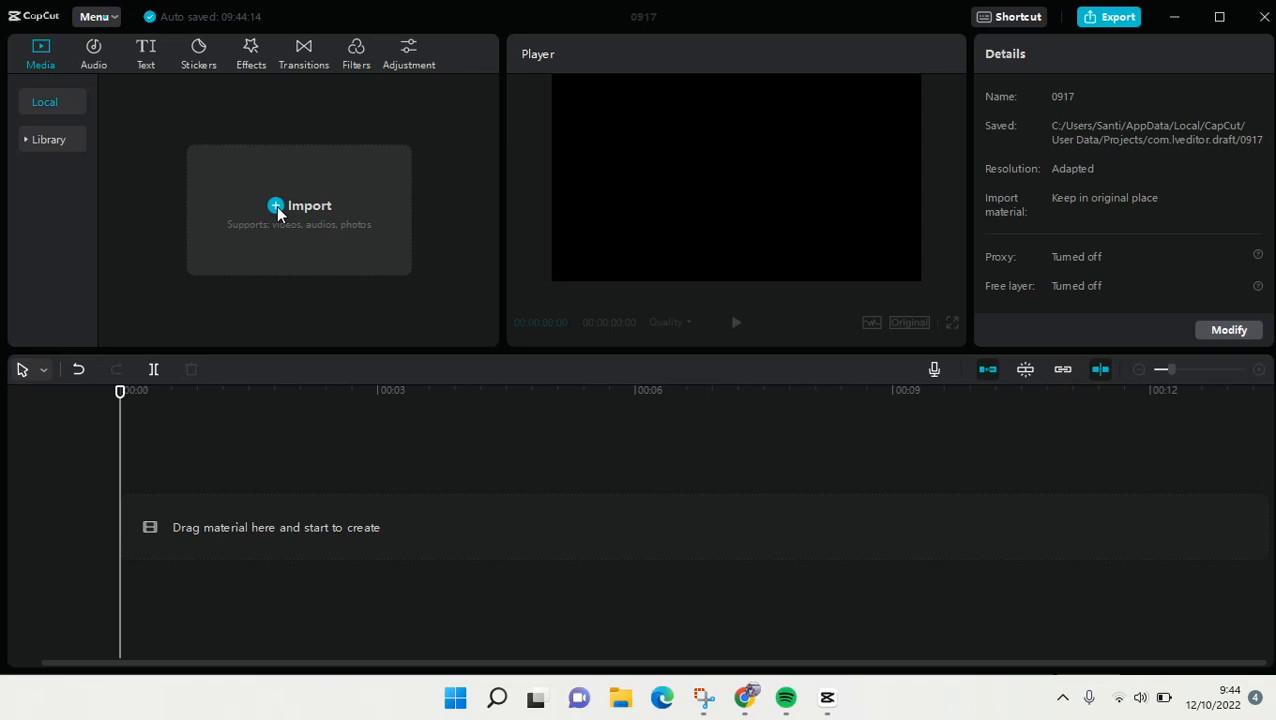
mouse_move(388, 232)
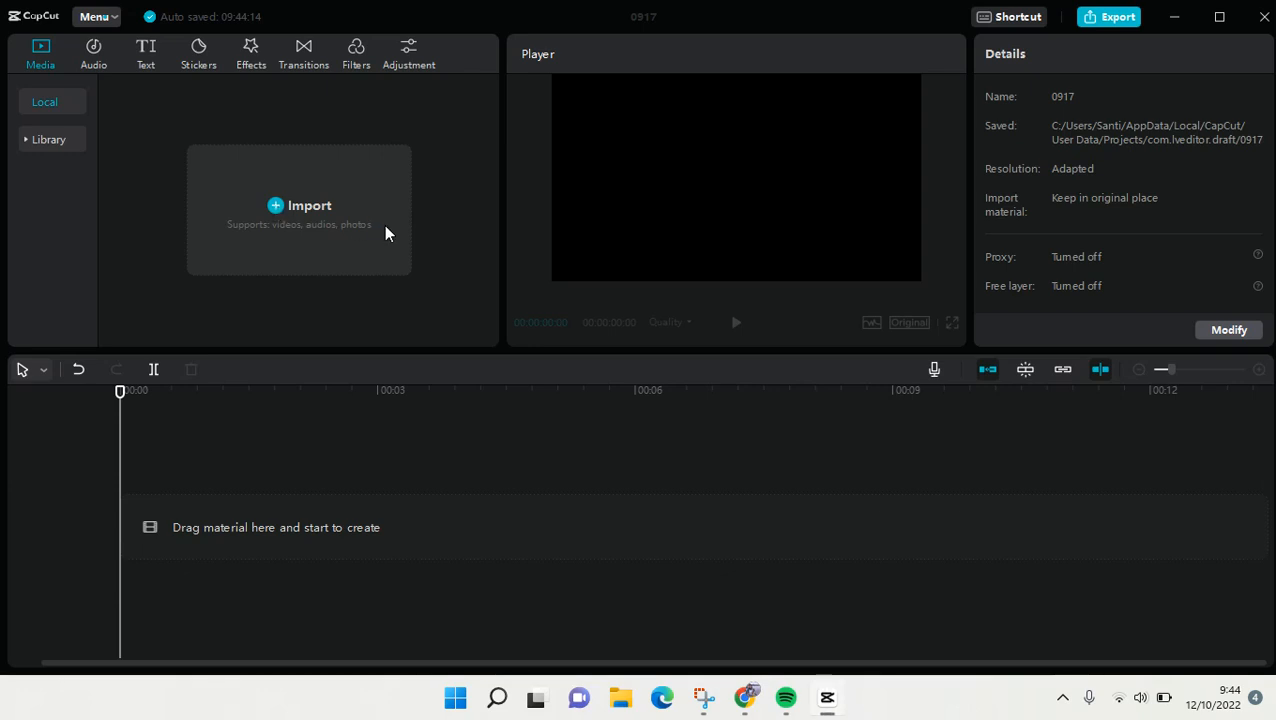
Import a multi-selection of Downloads videos and numbered photos, including photo 8, into the media panel.
click(298, 204)
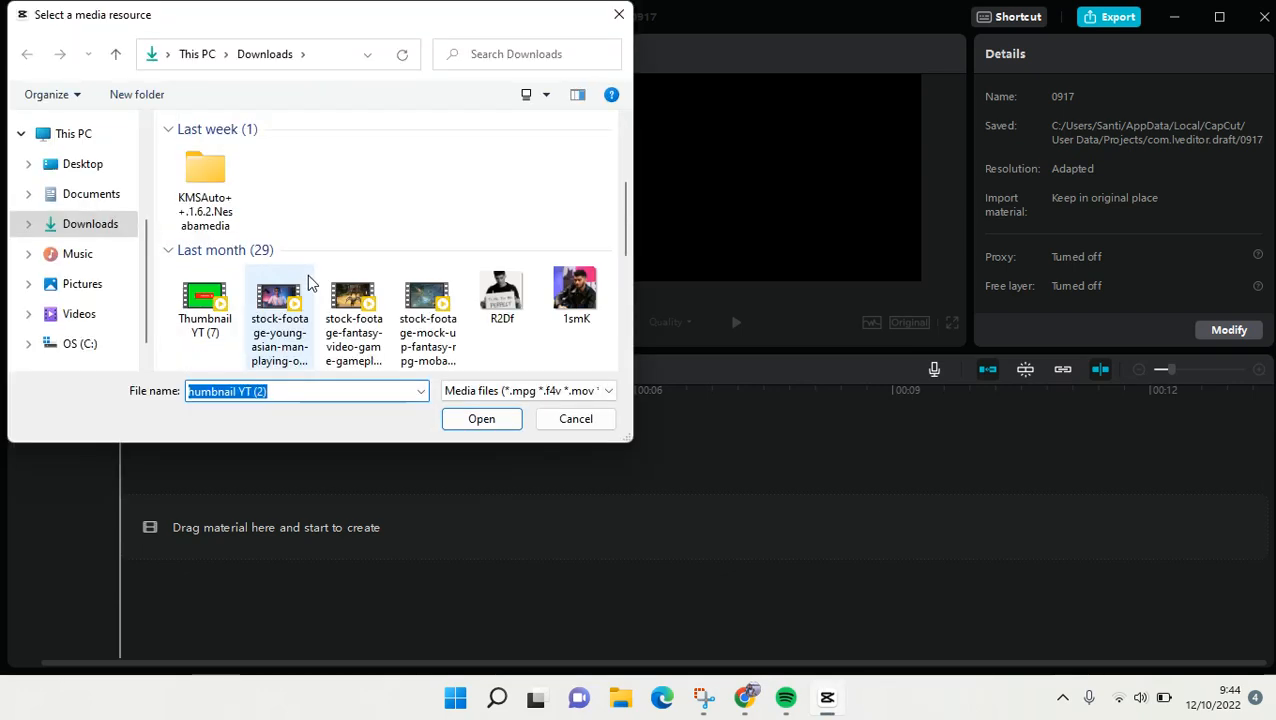
click(204, 296)
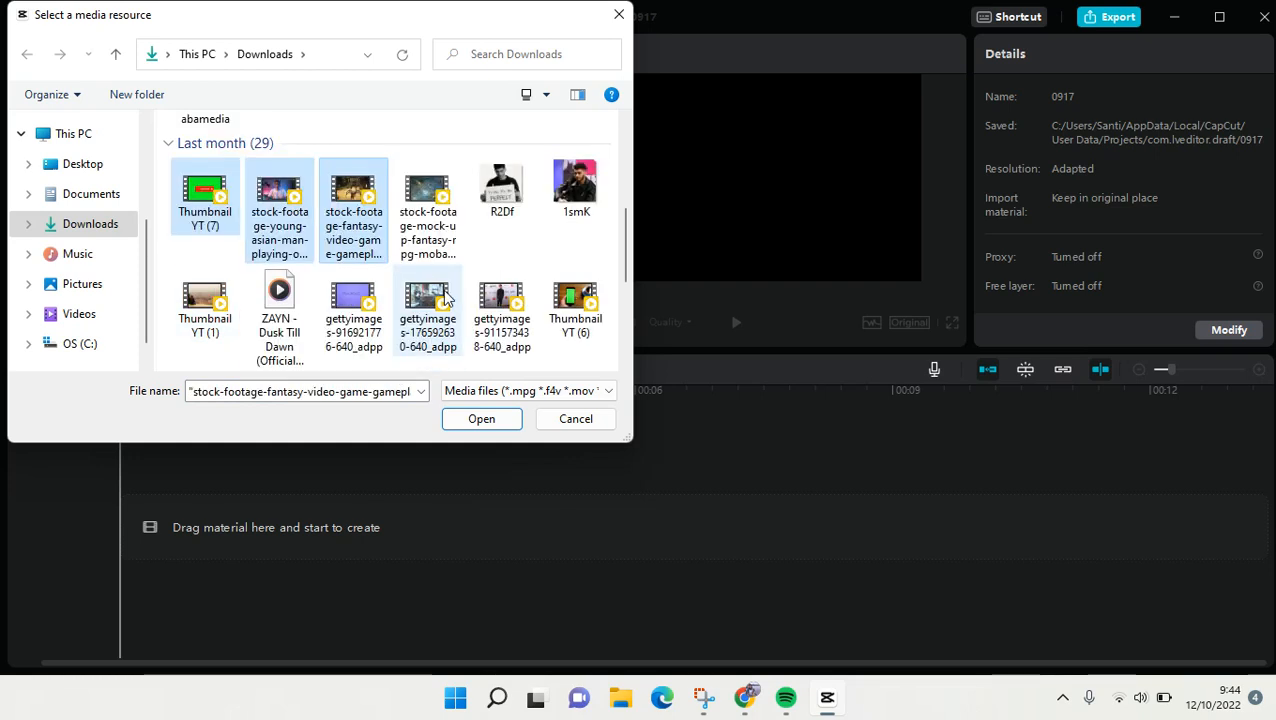
scroll(down, 3)
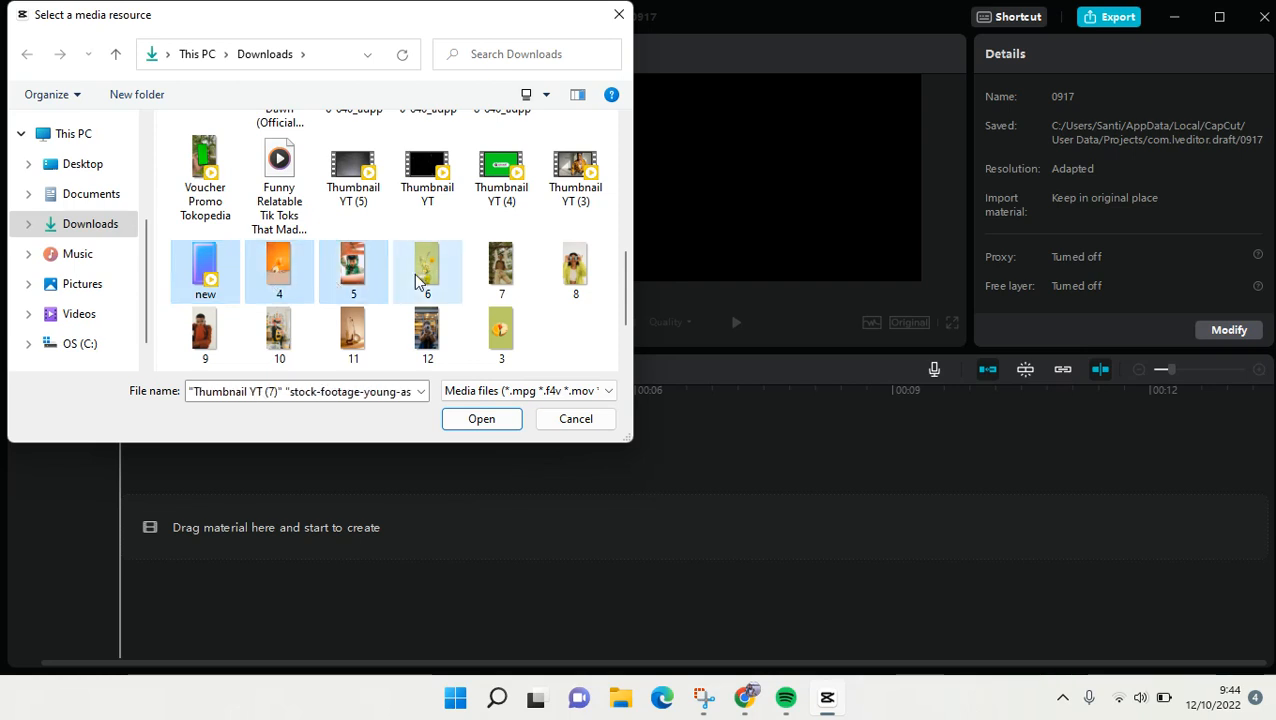
click(576, 272)
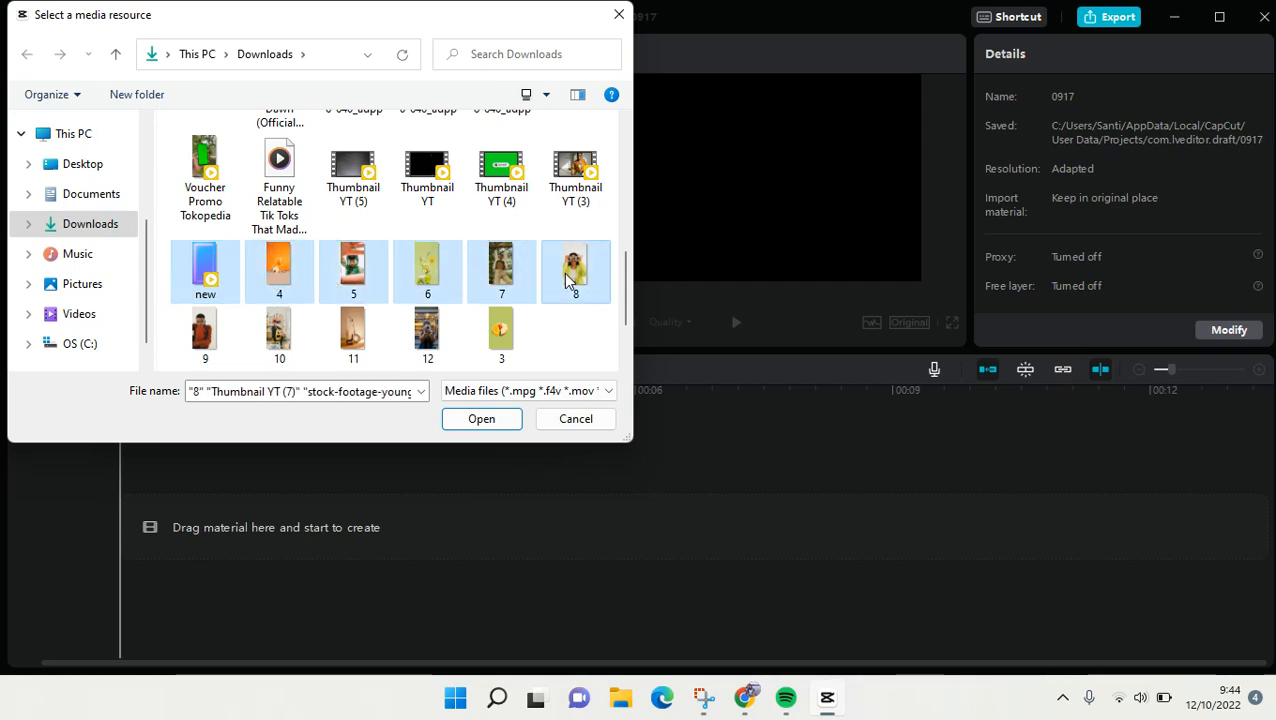
click(576, 170)
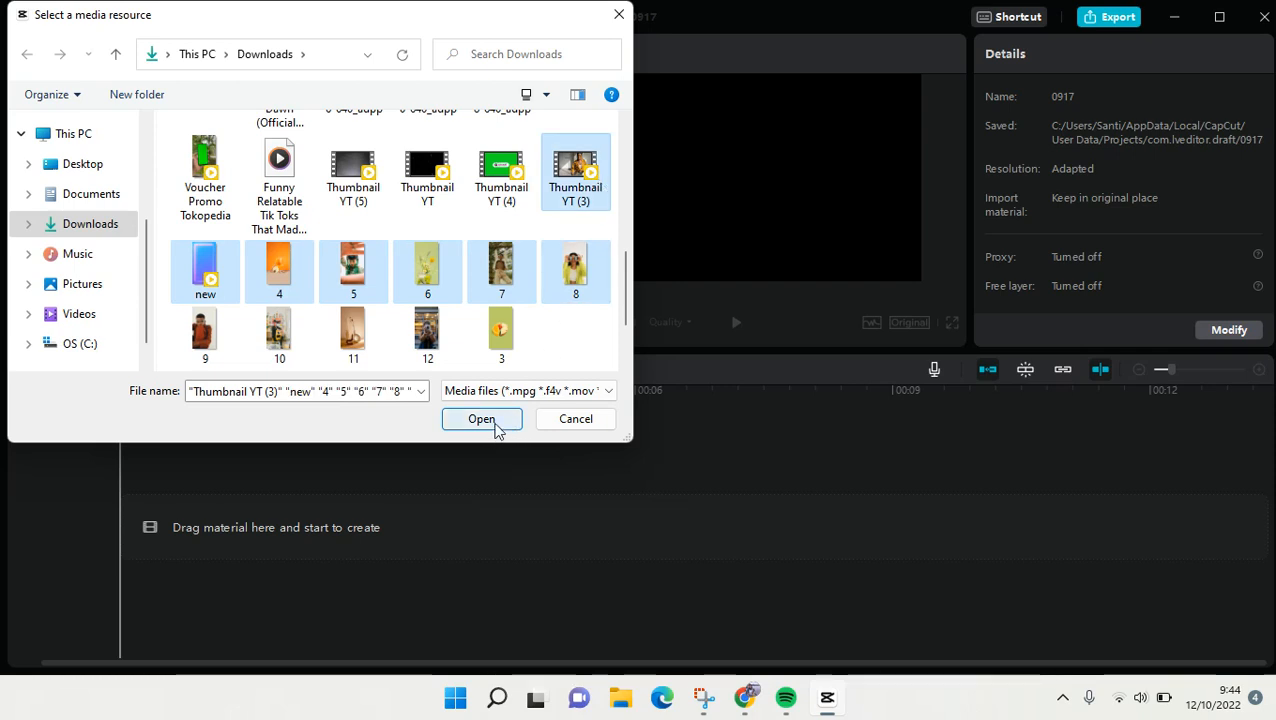
click(480, 418)
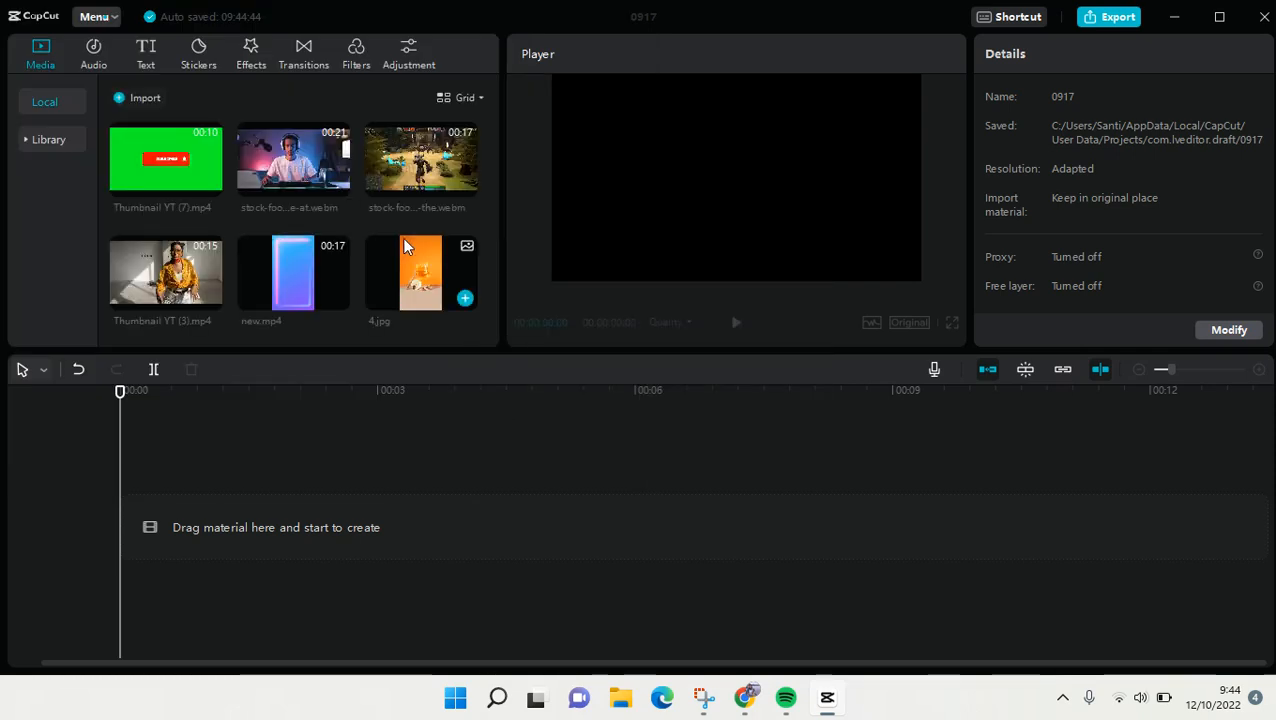
Add the Thumbnail YT (3).mp4 clip from the Media panel onto the timeline track.
scroll(down, 3)
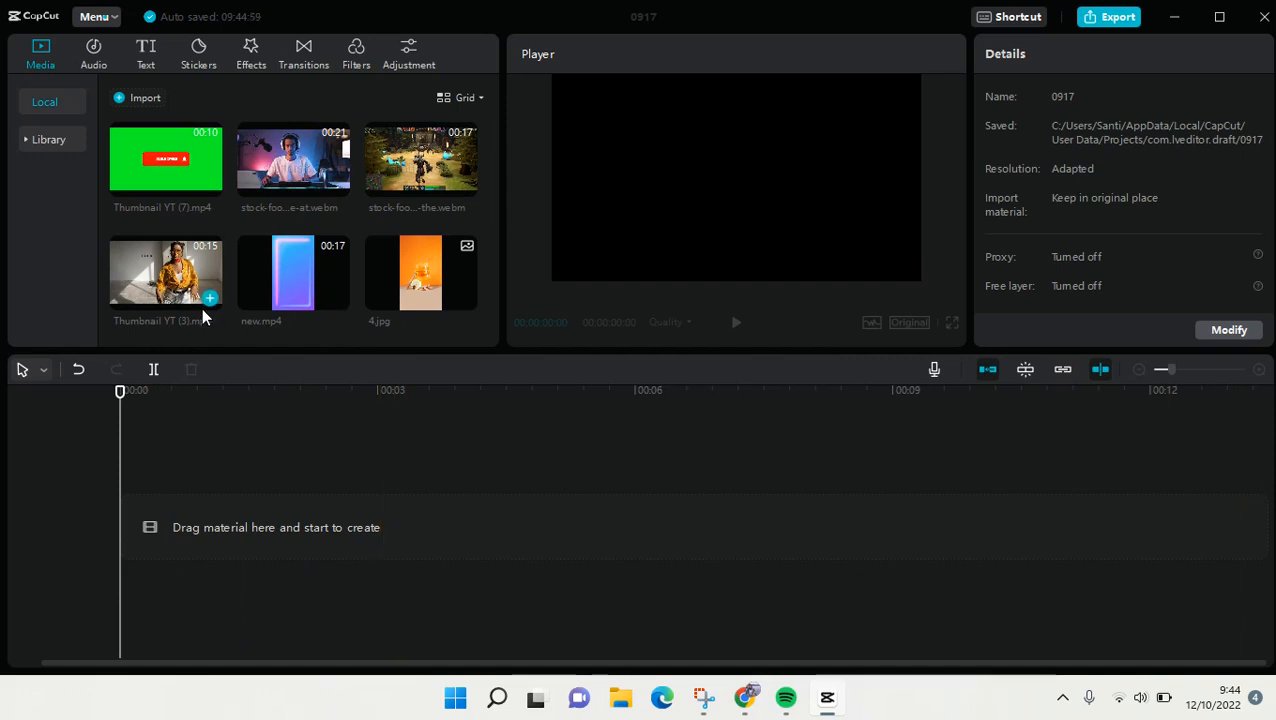
mouse_move(210, 298)
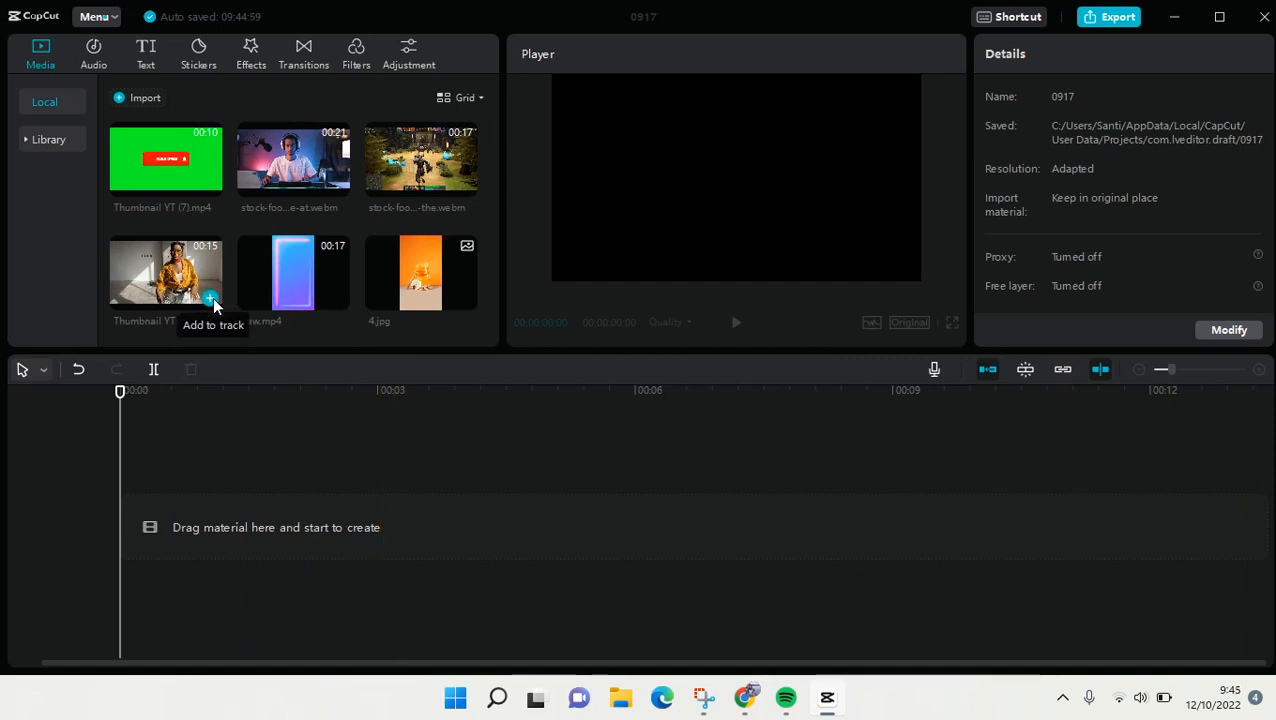
click(210, 298)
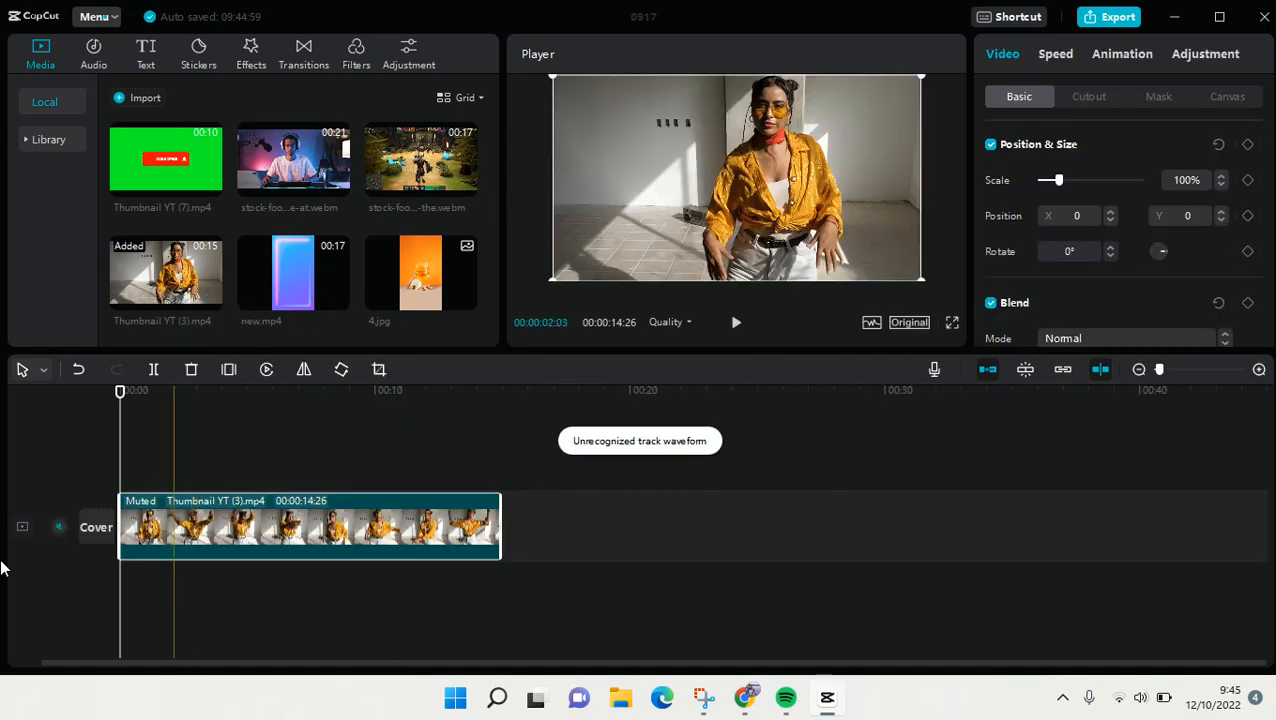